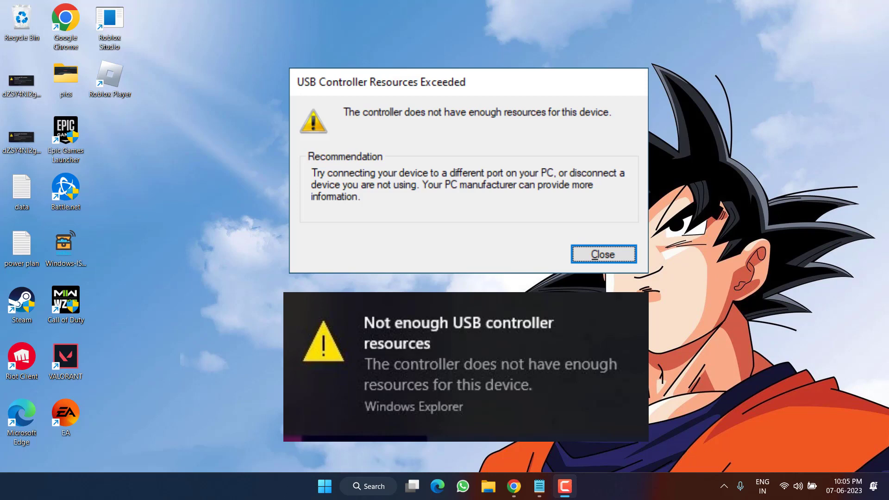
mouse_move(186, 3)
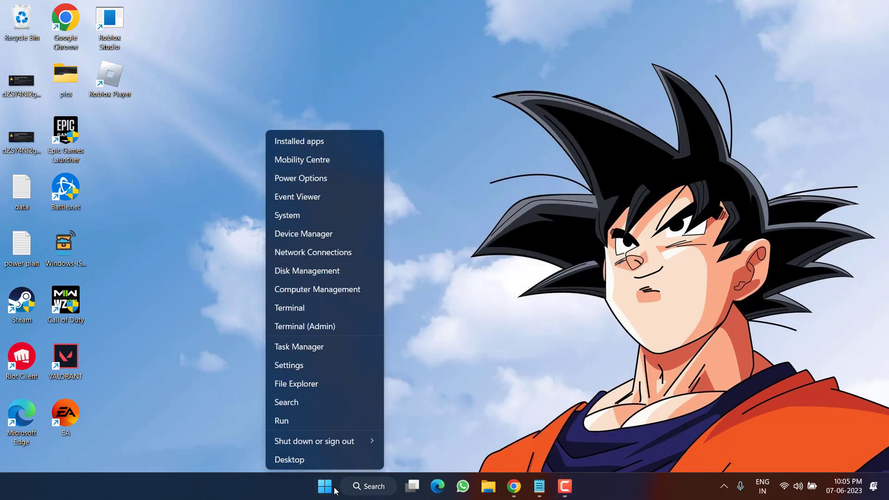
Open Device Manager and bring up the first USB Root Hub (USB 3.0) context menu.
left_click(303, 234)
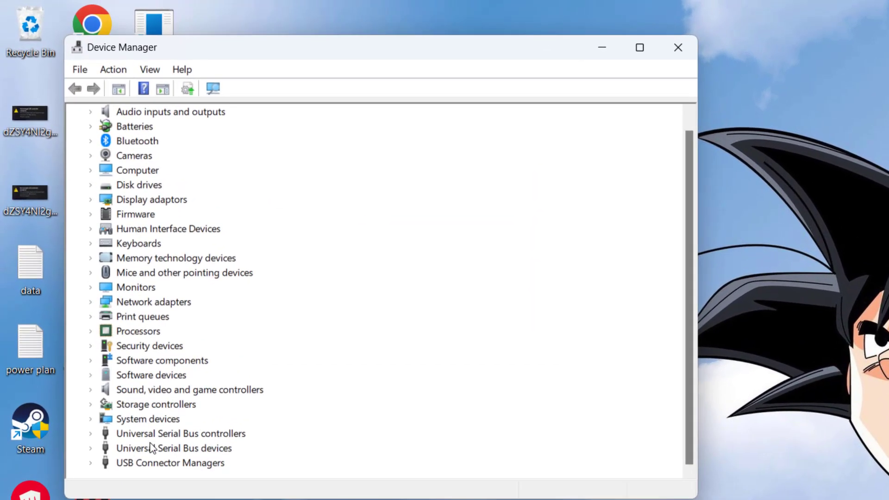
mouse_move(180, 438)
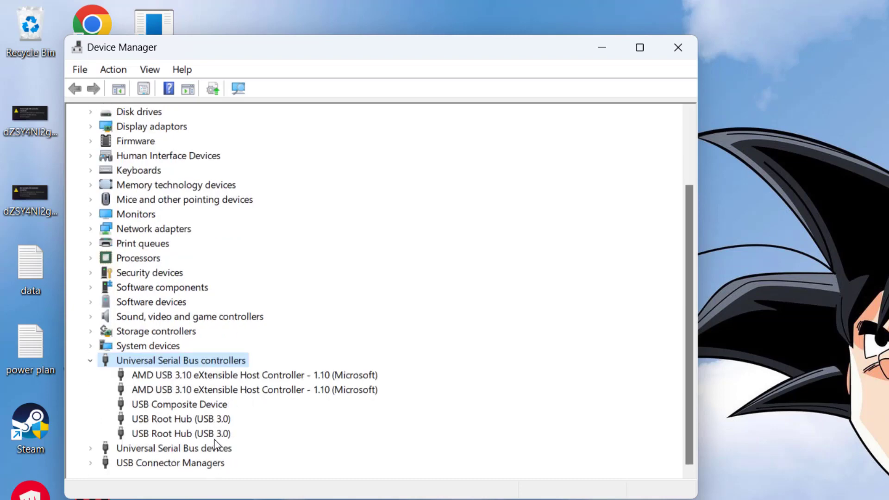
right_click(166, 419)
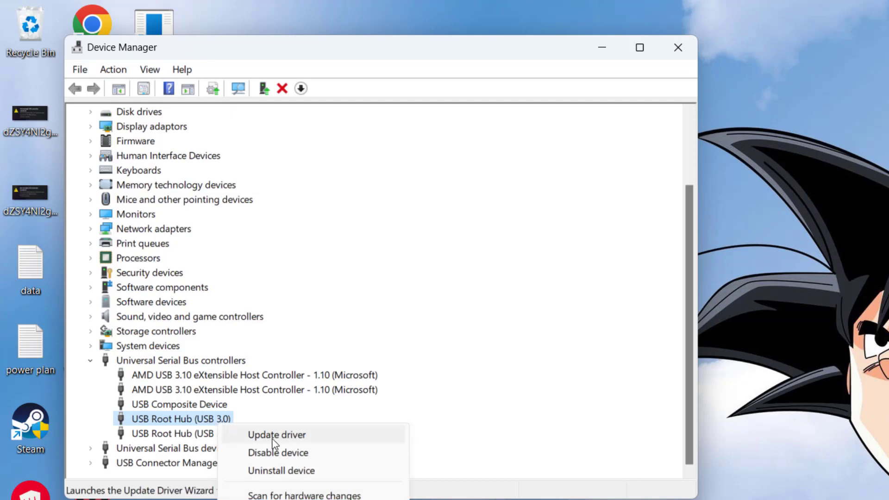
Reinstall the USB Root Hub (USB 3.0) driver from the compatible drivers already on the computer.
left_click(277, 435)
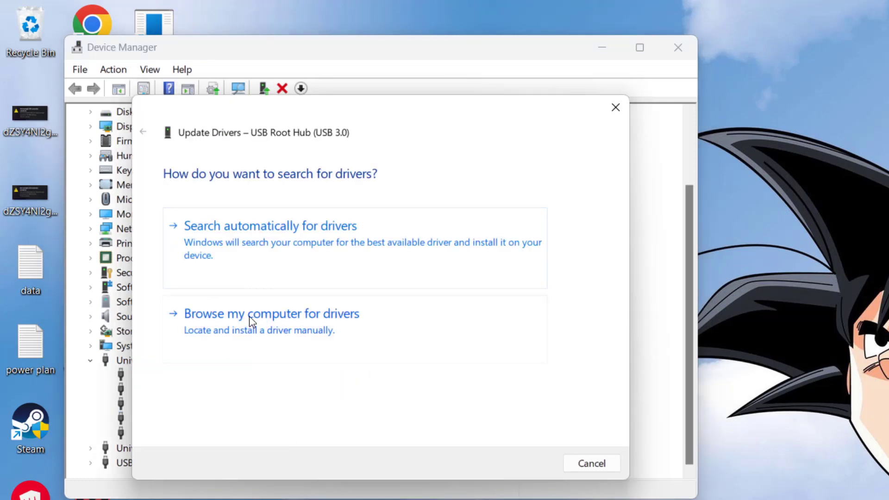
left_click(271, 314)
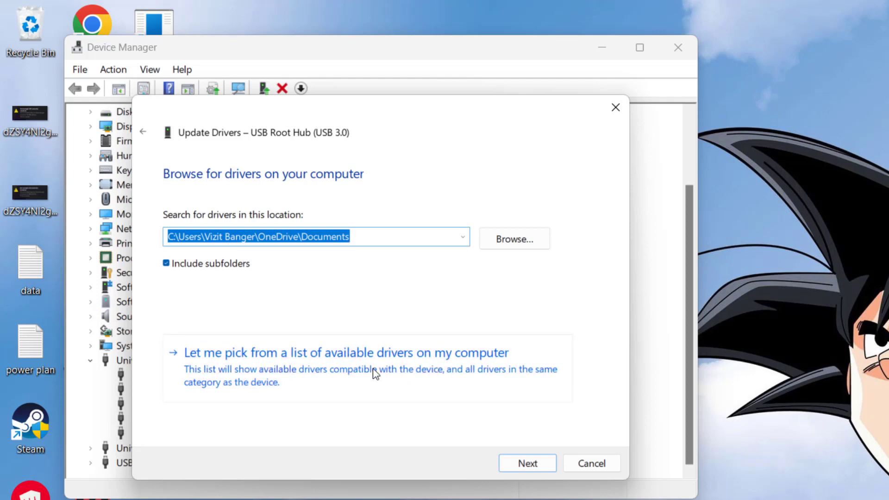
left_click(342, 353)
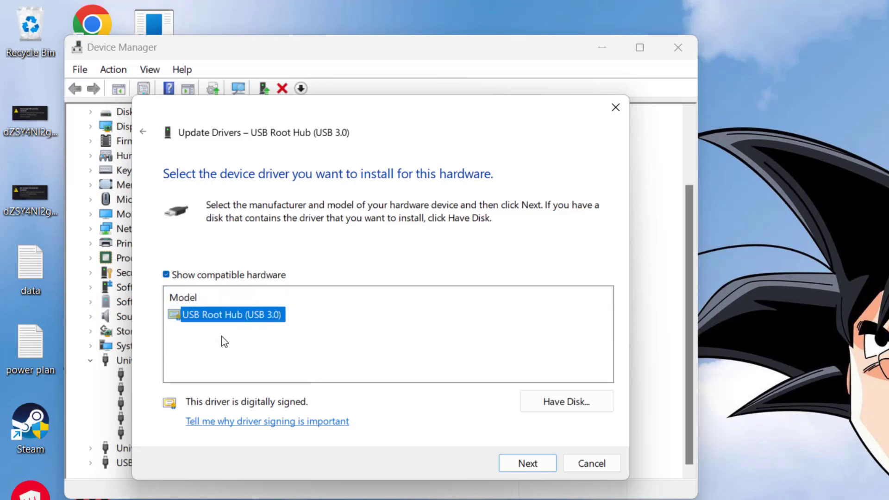
left_click(527, 463)
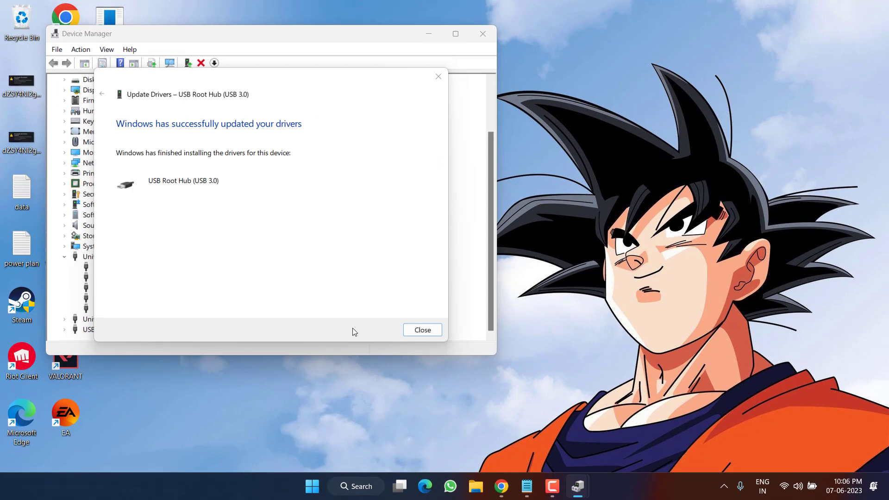
mouse_move(408, 330)
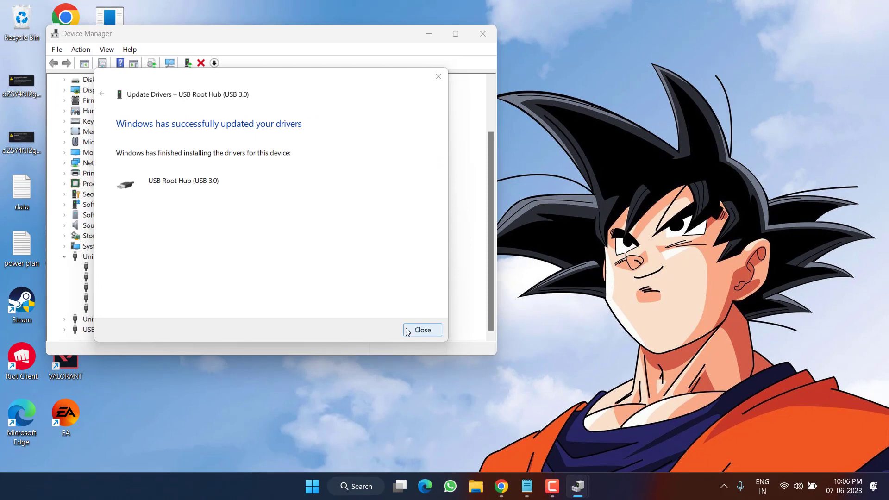
Dismiss the driver update success message and scroll the Device Manager list.
left_click(423, 330)
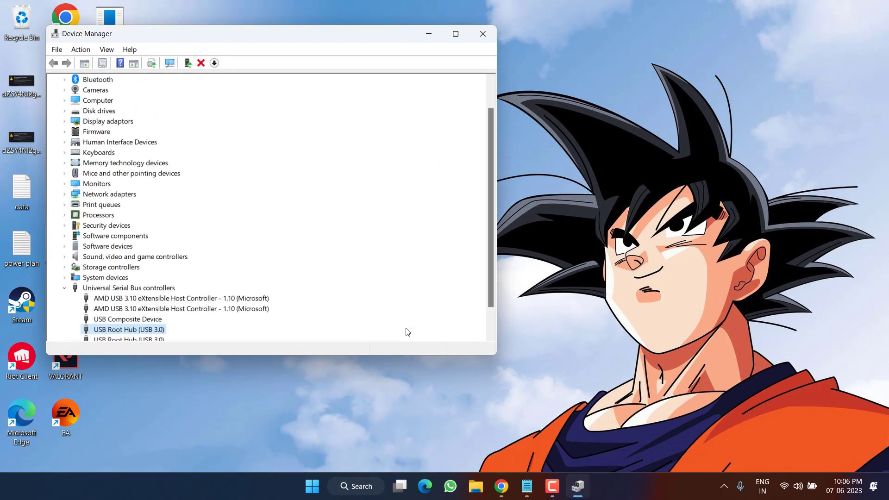
scroll("down", 3)
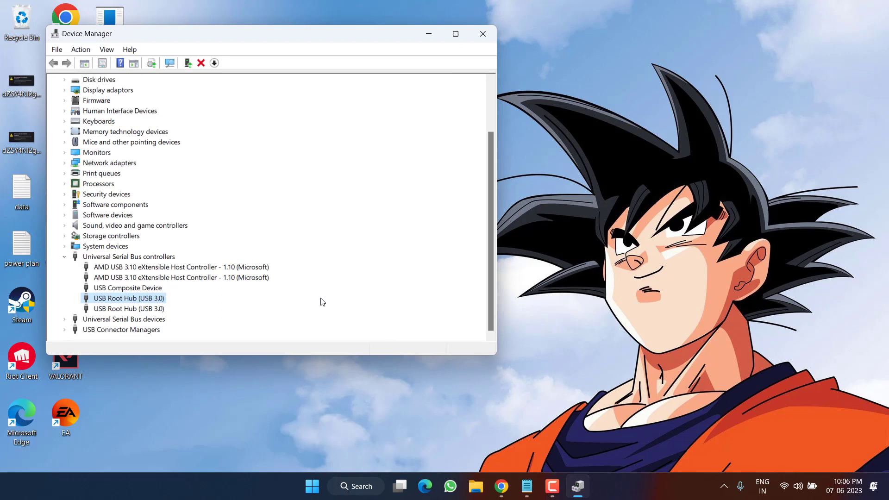
mouse_move(483, 34)
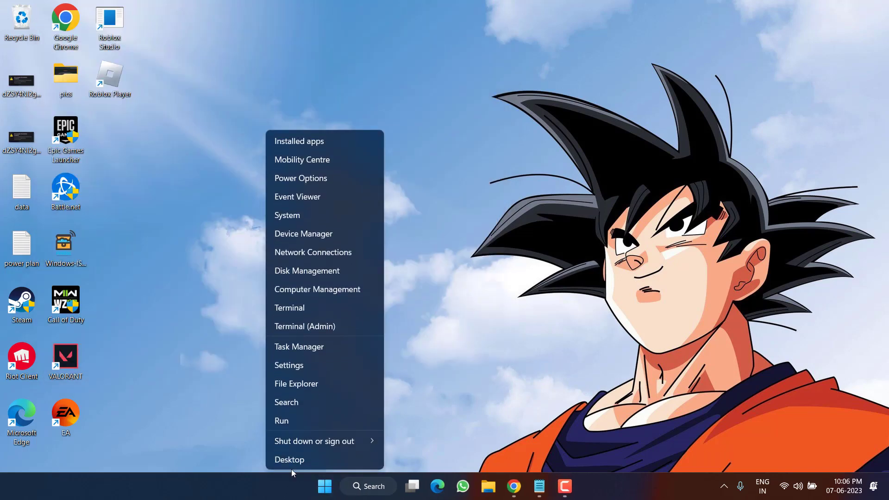
Run 'msdt.exe -id DeviceDiagnostic' from the Run dialog.
left_click(282, 421)
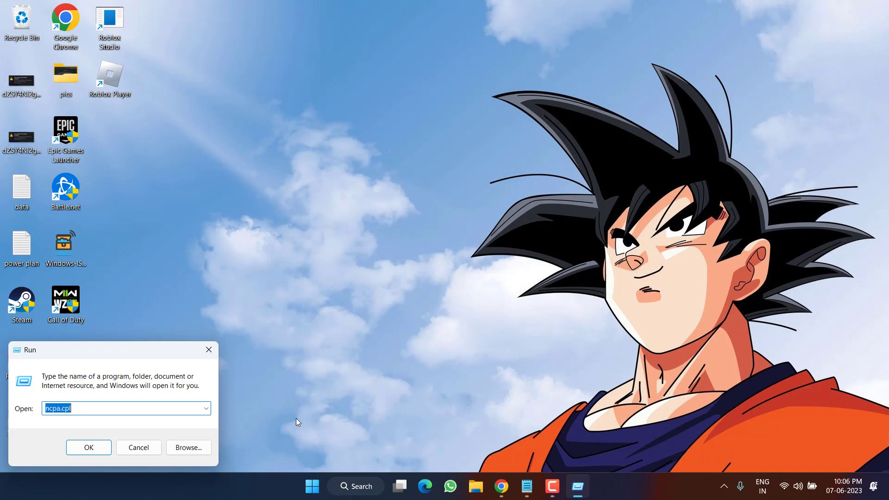
type("msdt.exe -id DeviceDiagnostic")
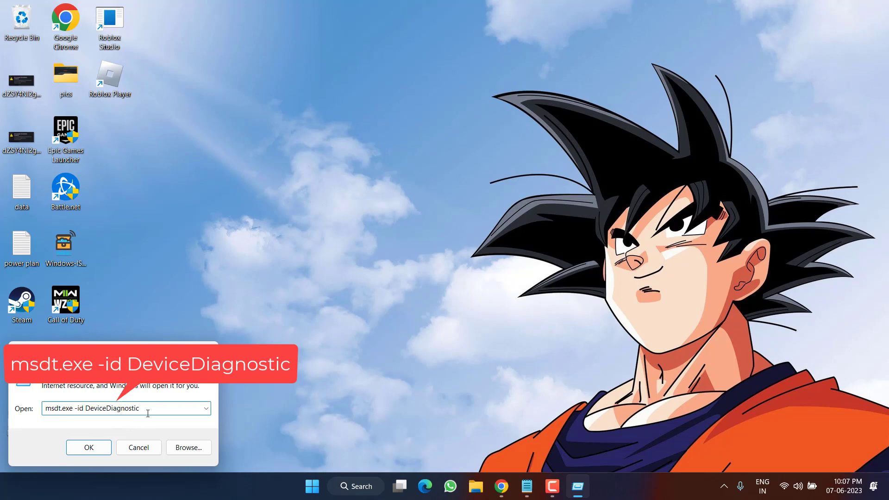
left_click(88, 447)
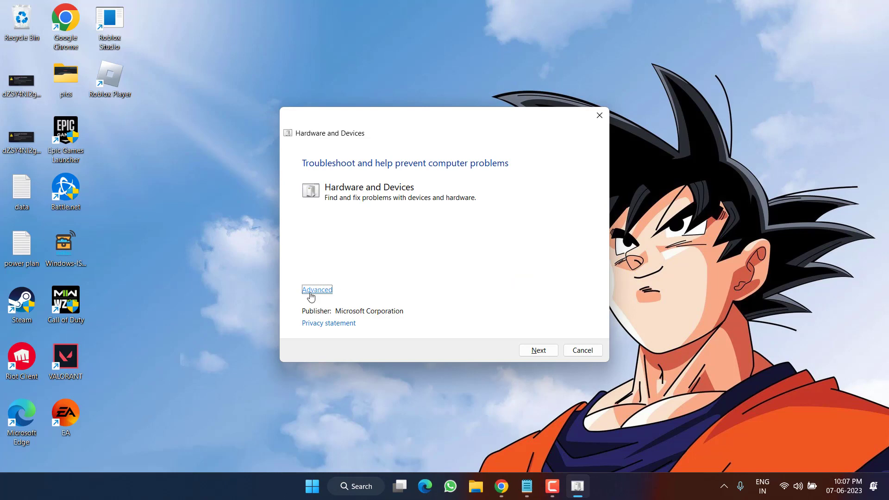
Enable Apply repairs automatically and run the hardware scan to completion.
left_click(316, 289)
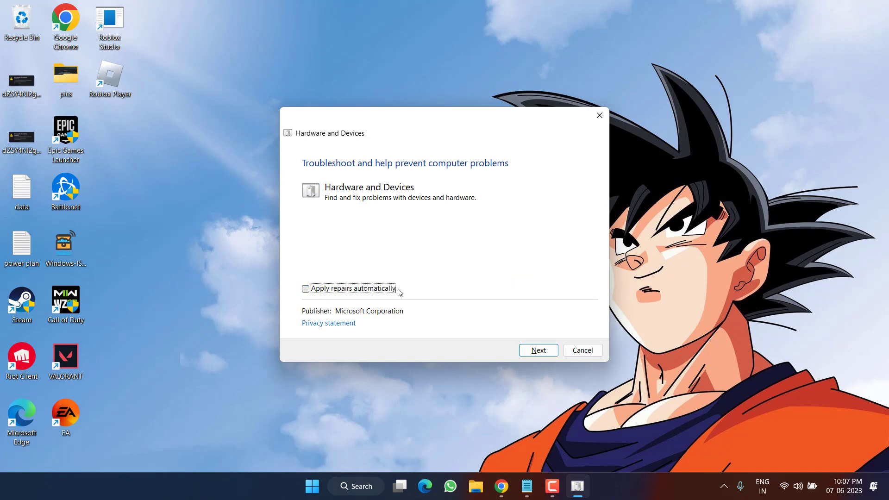
left_click(305, 288)
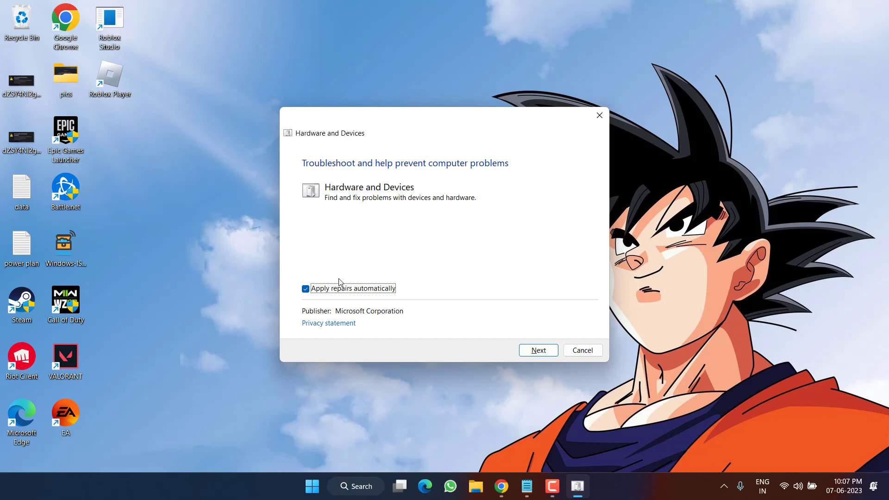
left_click(538, 350)
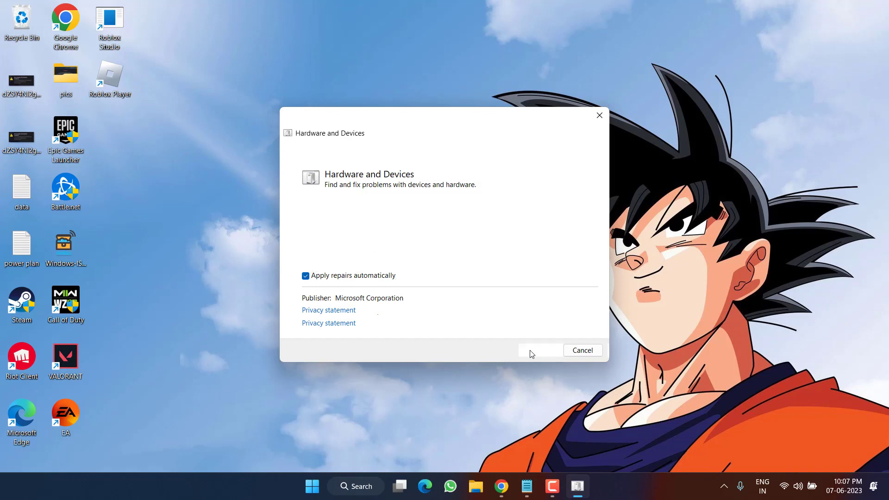
left_click(540, 350)
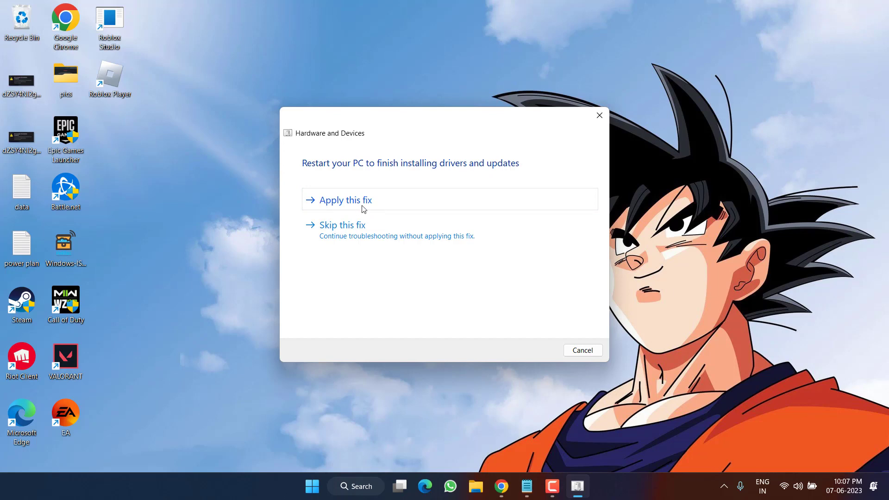
mouse_move(599, 116)
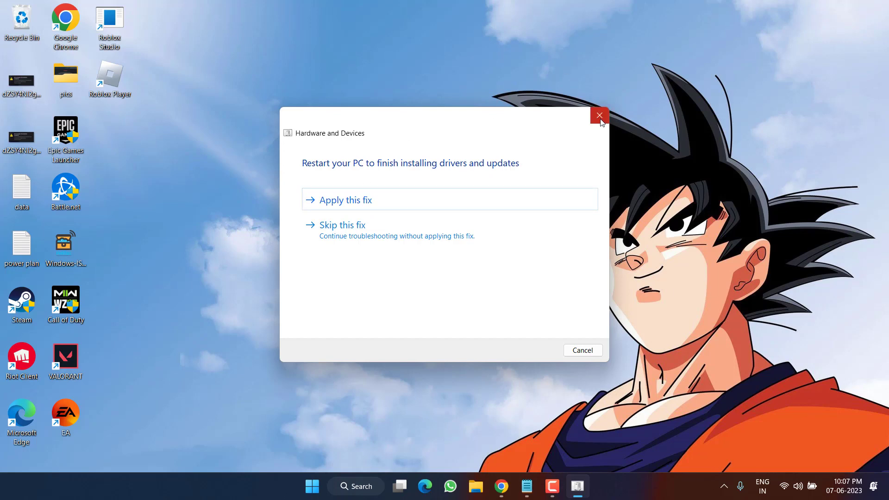
Close the Hardware and Devices troubleshooter without applying the restart fix.
left_click(599, 116)
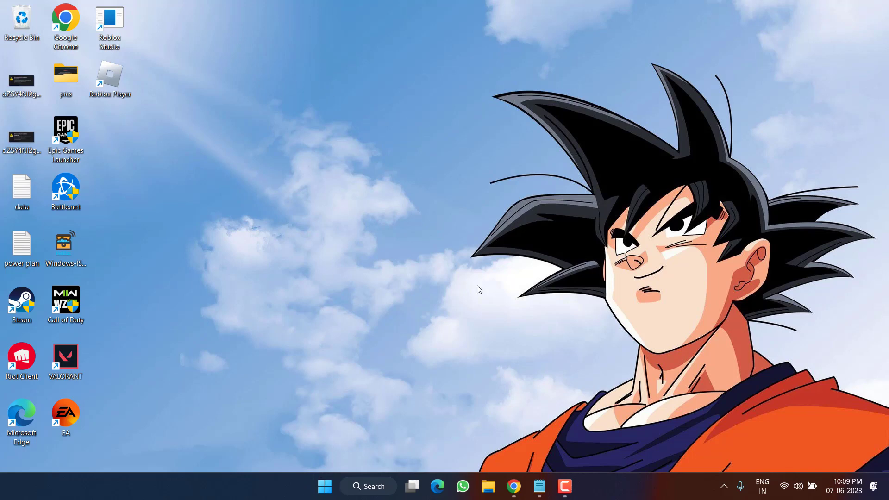
mouse_move(309, 432)
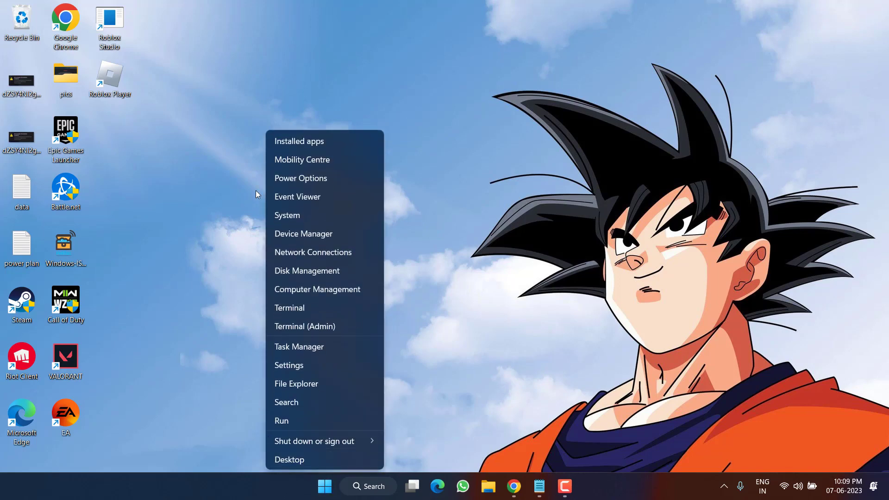
Inspect the HID-compliant vendor-defined device's disable option under Human Interface Devices, then close Device Manager.
left_click(303, 234)
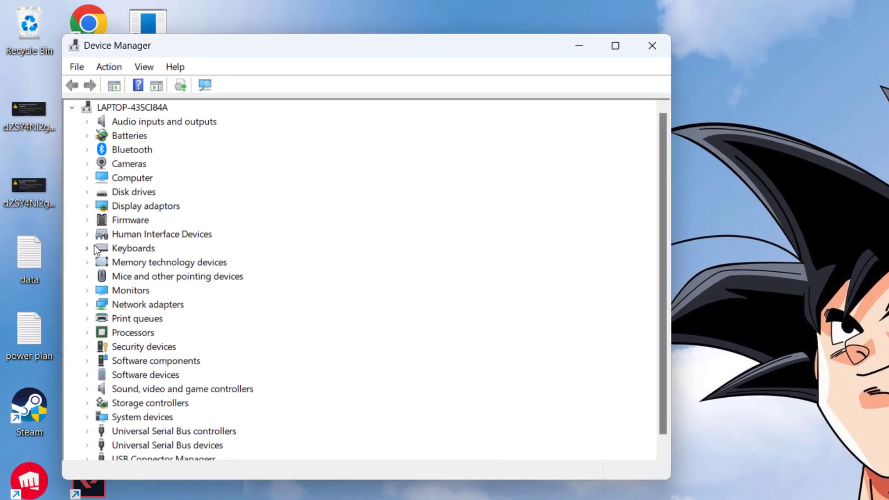
mouse_move(100, 254)
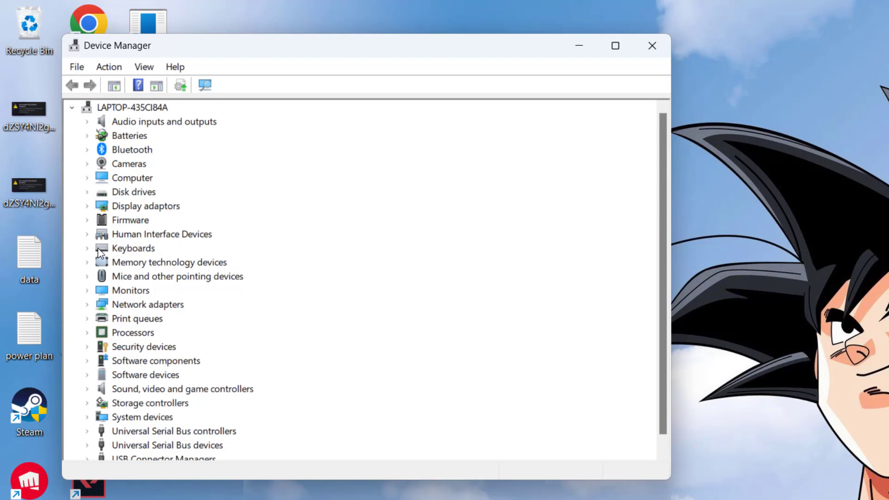
left_click(161, 234)
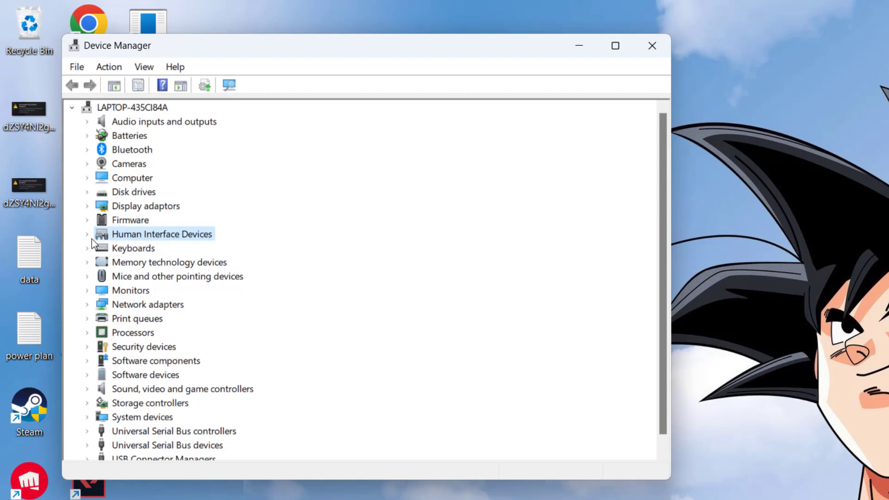
right_click(201, 262)
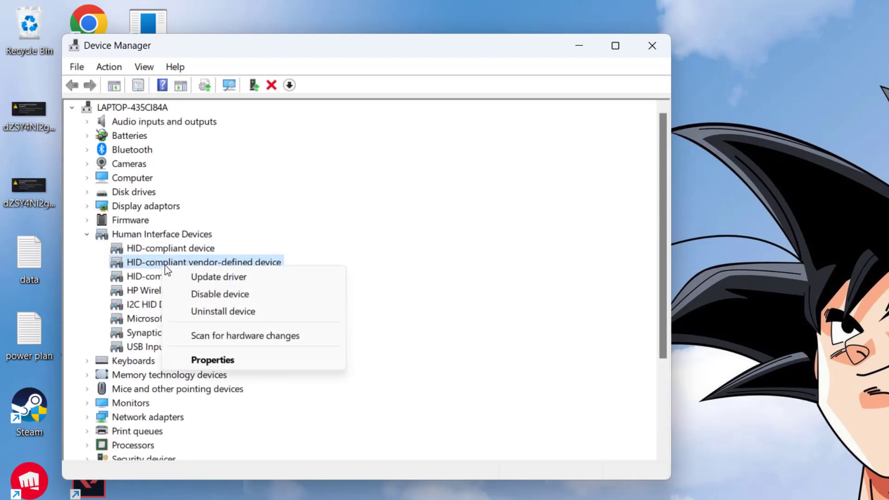
mouse_move(213, 294)
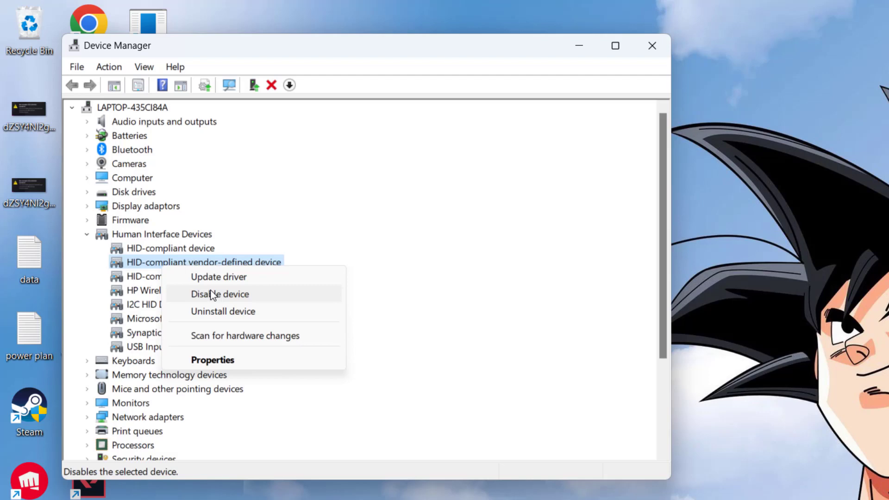
mouse_move(232, 298)
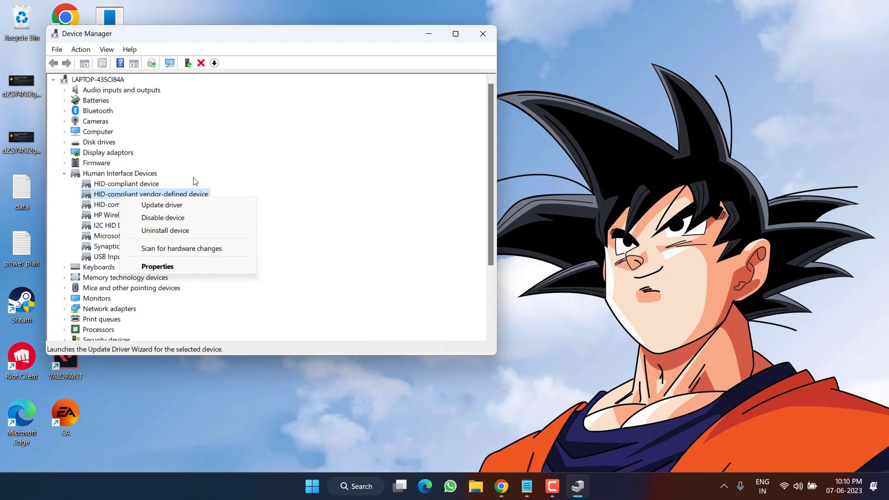
left_click(483, 33)
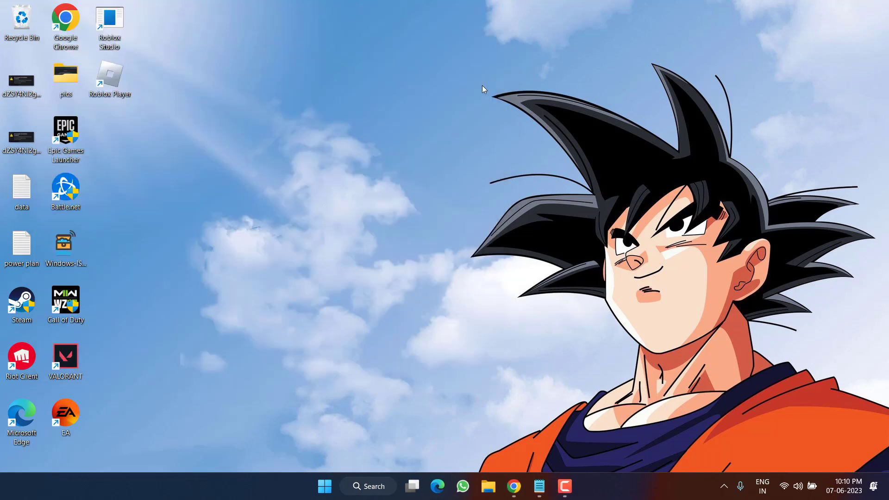